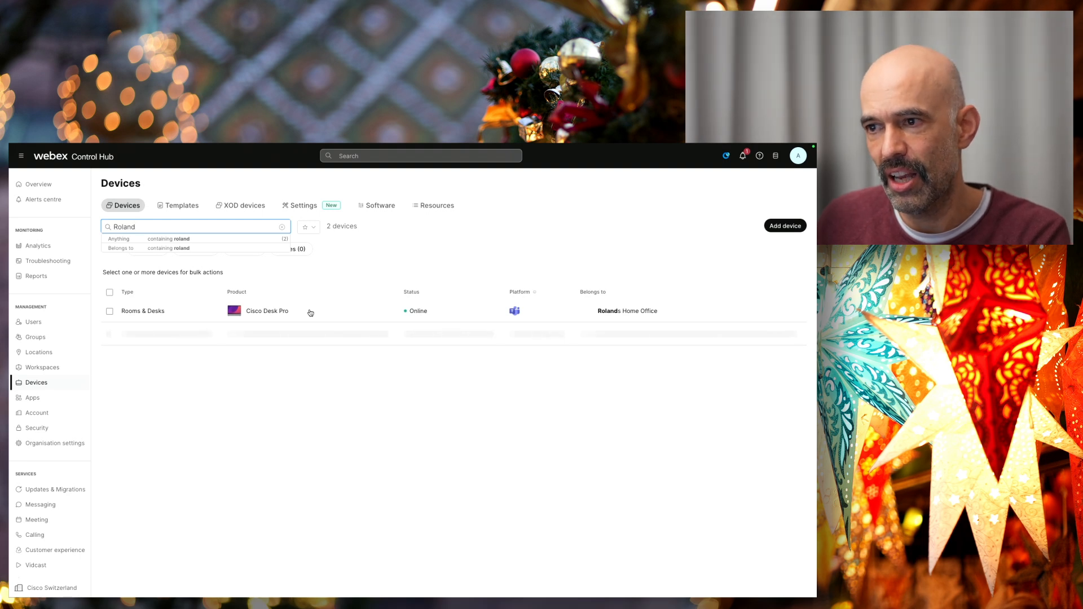
Bring up the Cisco Desk Pro's remote access prompt from Support > Manage.
click(266, 311)
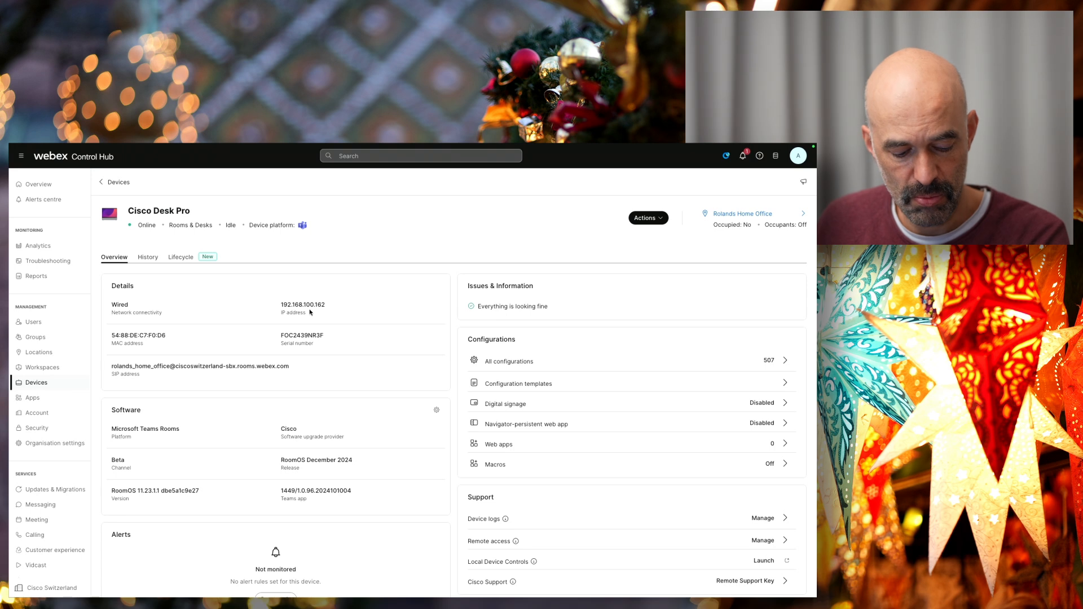
mouse_move(589, 426)
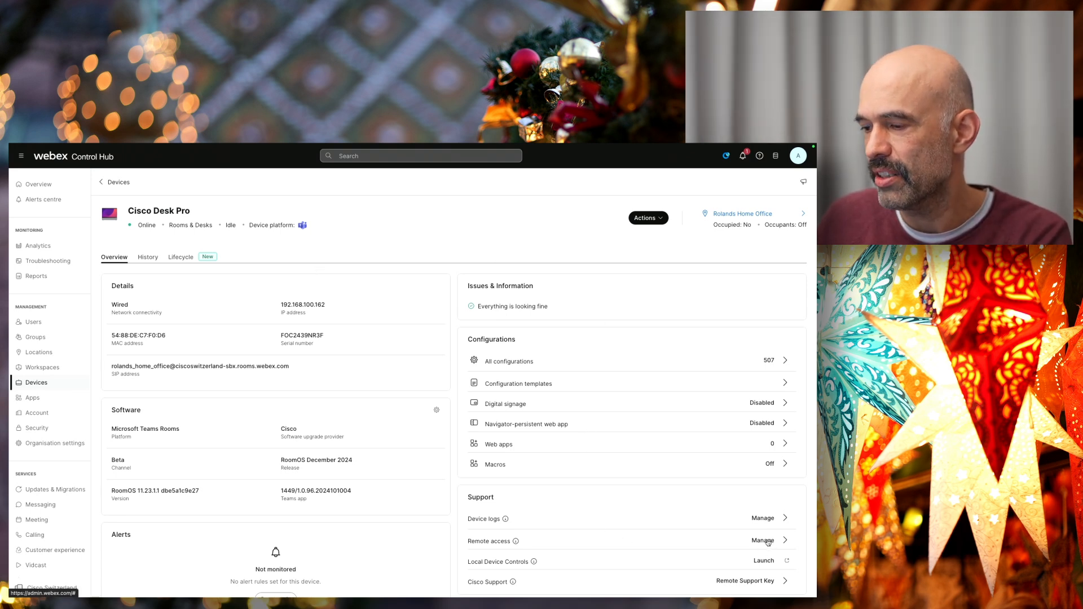
scroll(down, 3)
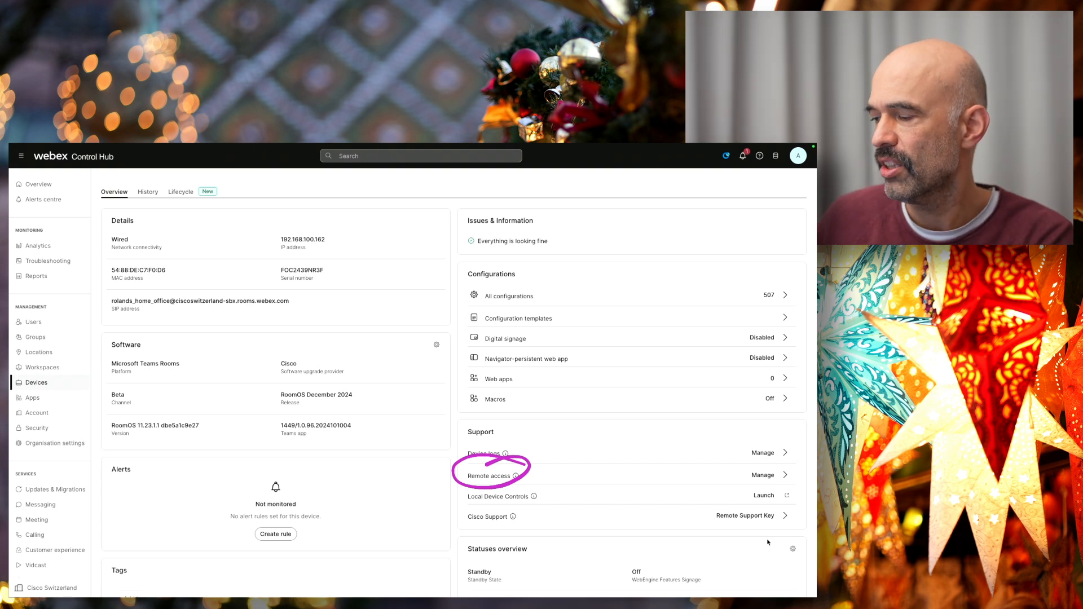
click(762, 475)
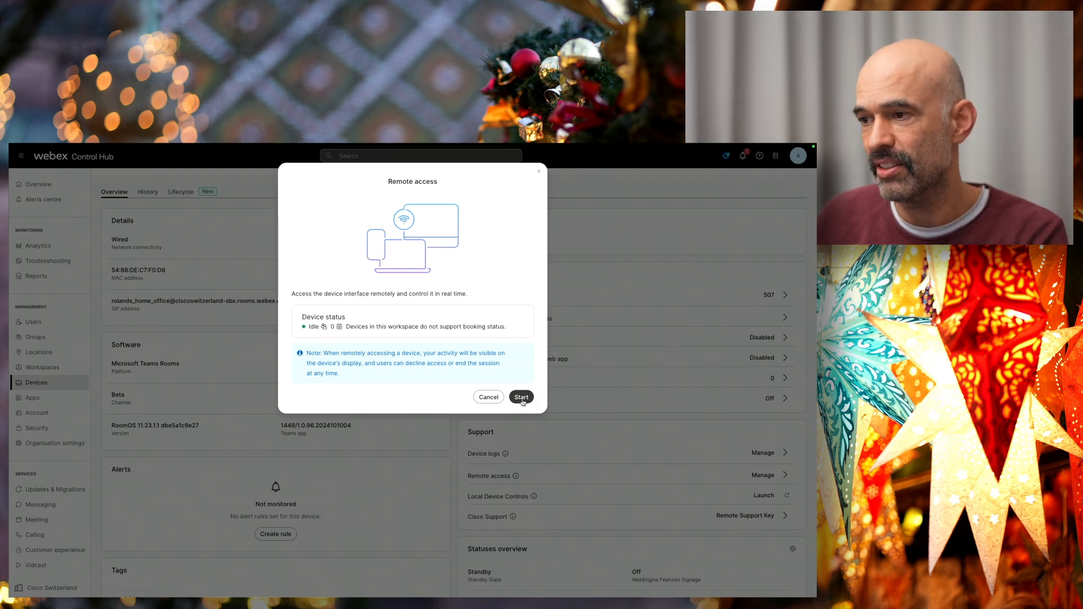
Start the remote access session and interact with the streamed built-in display until the device ends it.
click(489, 397)
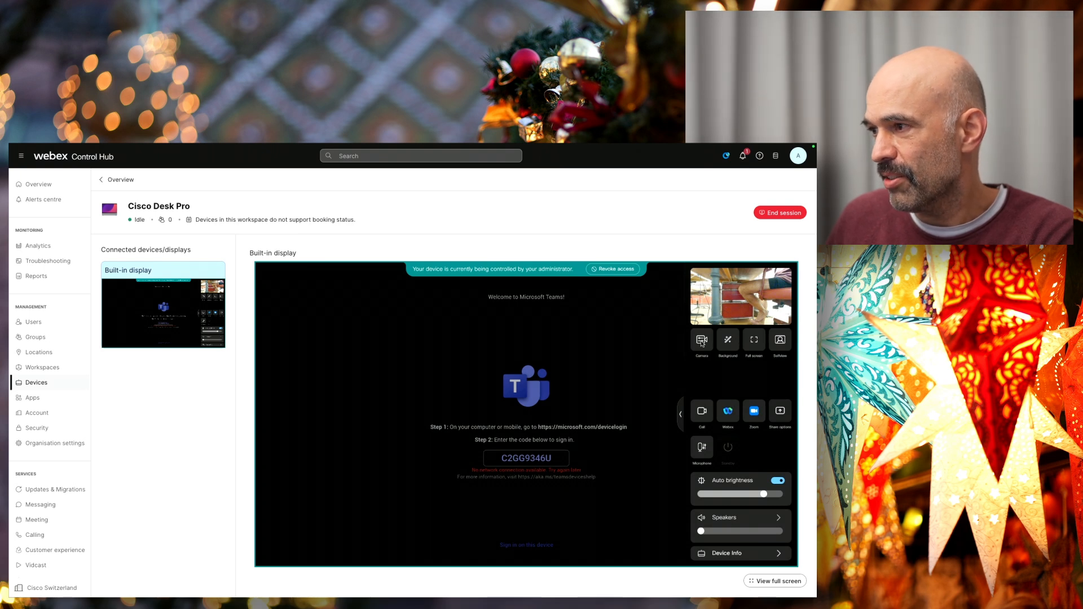
click(701, 343)
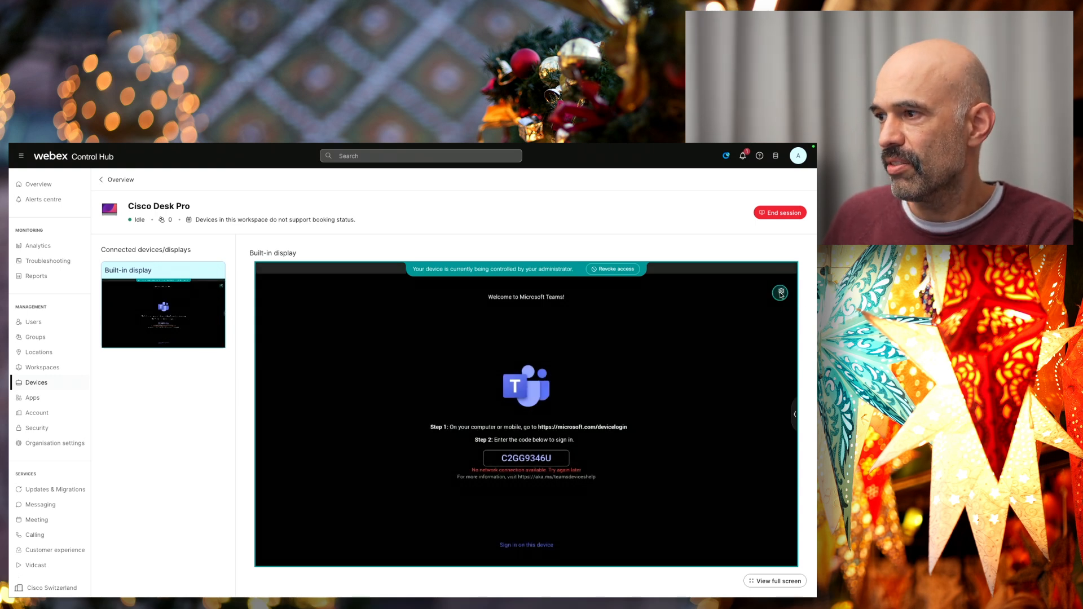
click(780, 291)
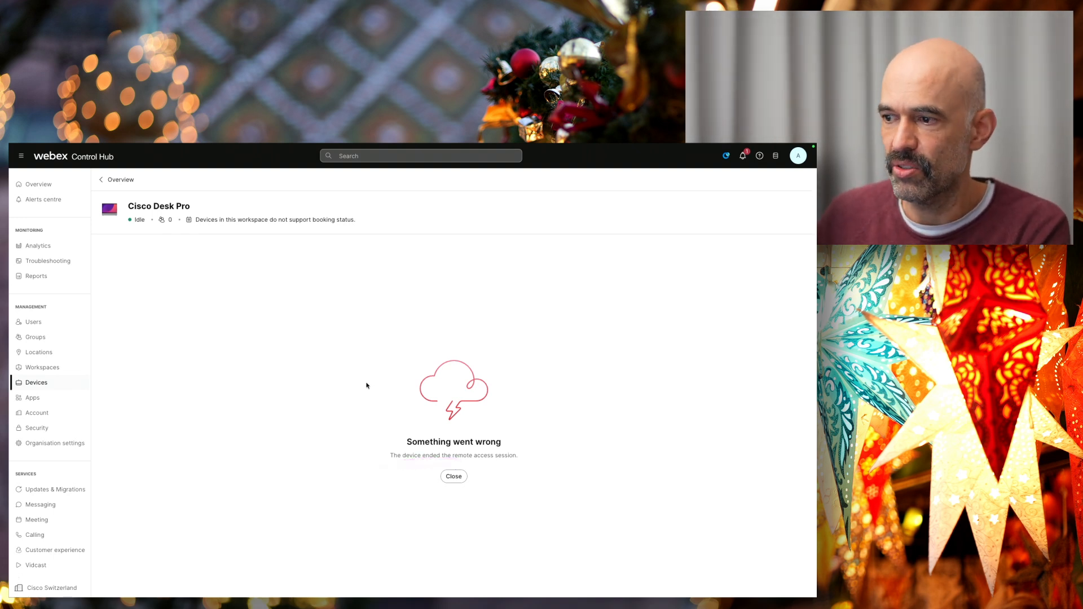
Dismiss the ended-session error and launch Remote Access from the Board Pro 55's local page.
click(453, 476)
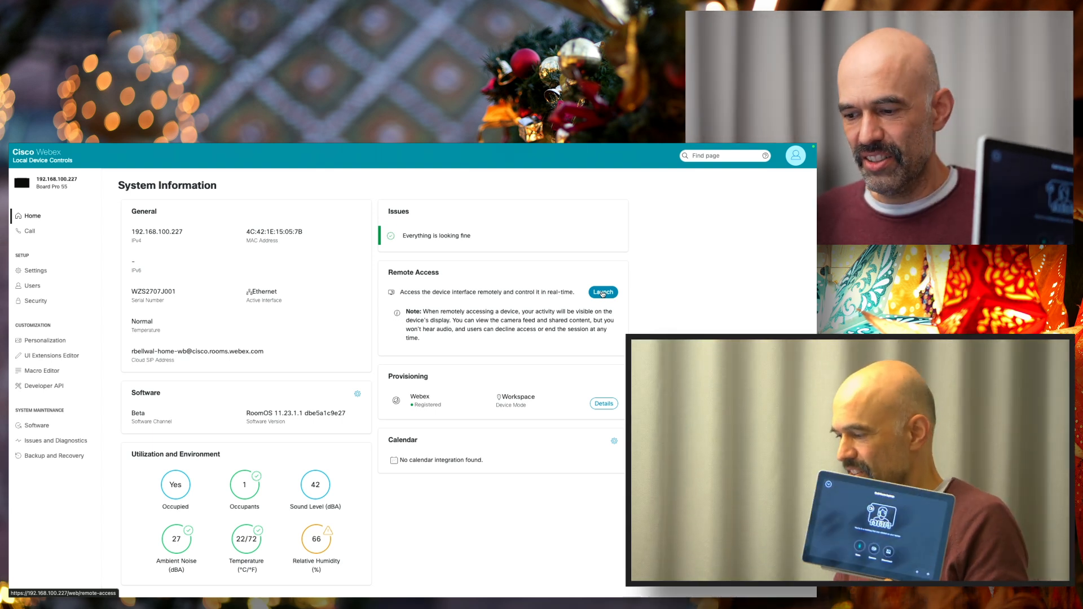
click(601, 291)
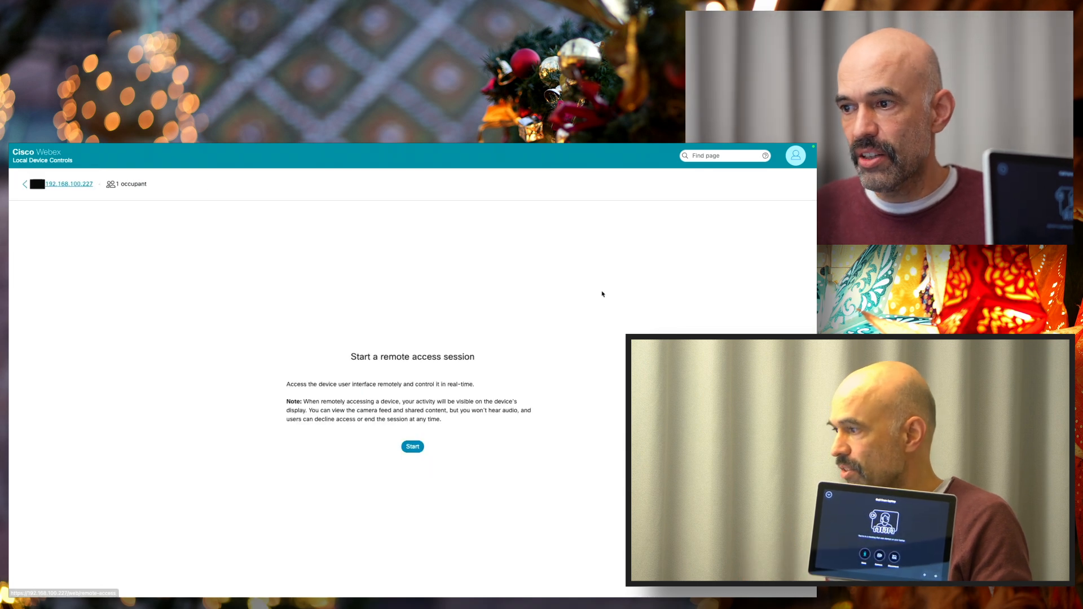
Start the remote session and switch the touch panel's camera control to Manual.
click(414, 447)
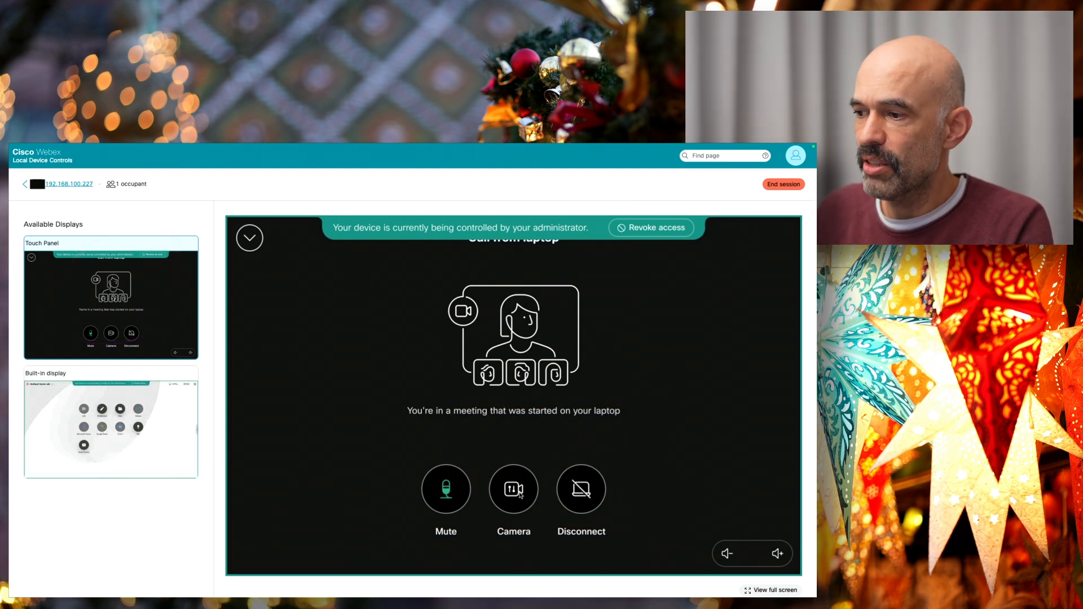
click(513, 489)
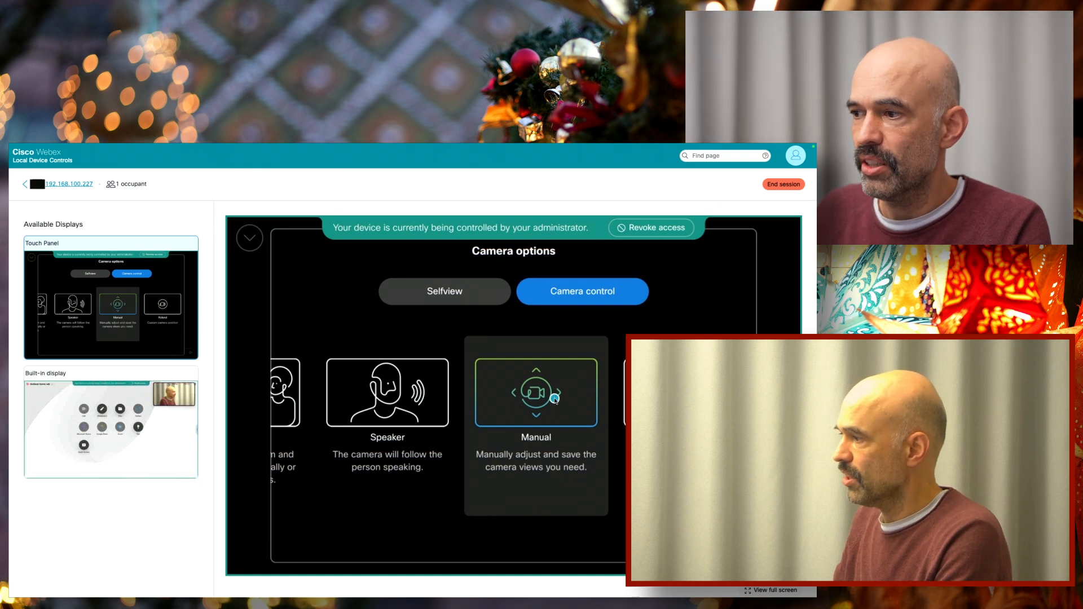
click(535, 393)
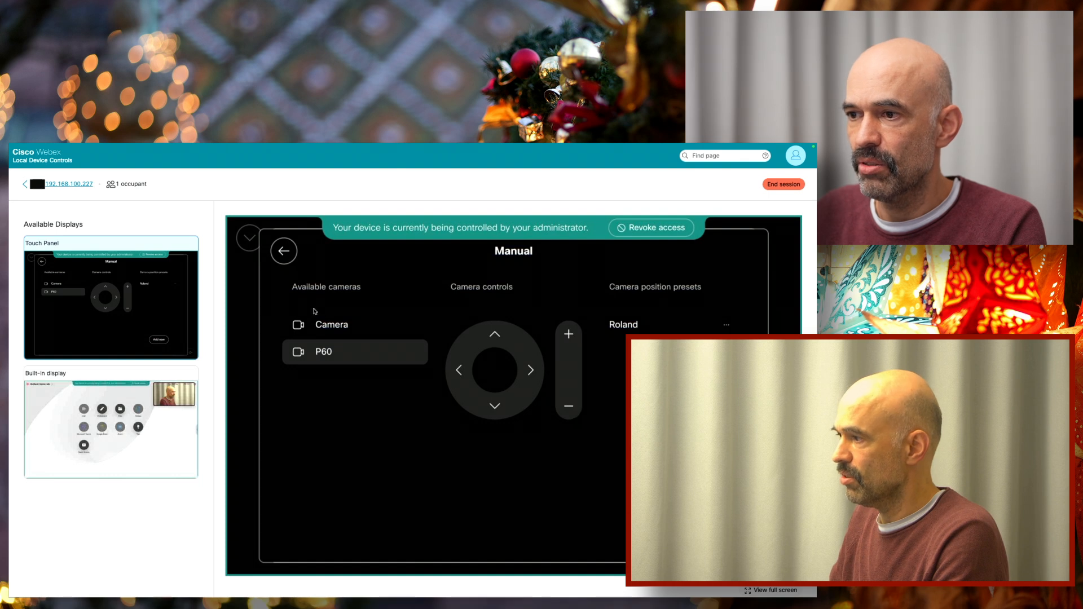
Make the camera named Camera active, then return to the in-meeting screen.
click(330, 325)
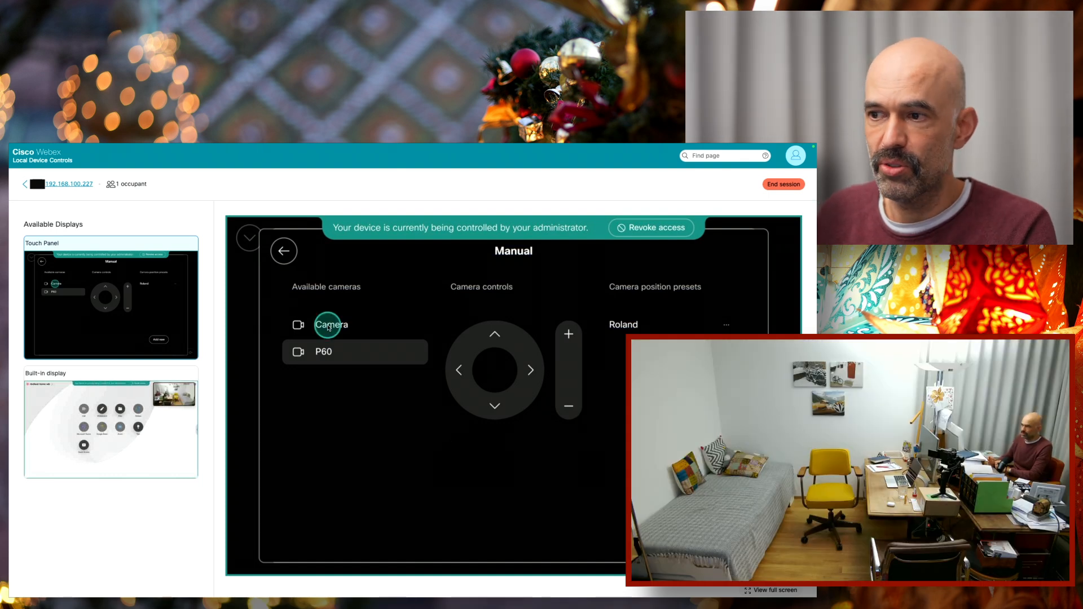
click(331, 325)
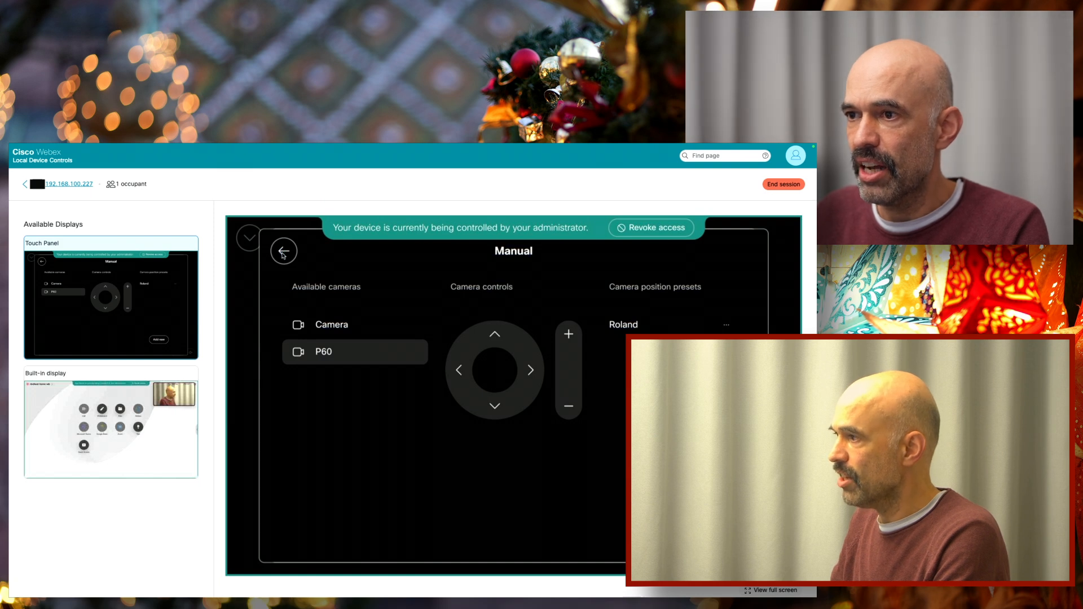
click(284, 250)
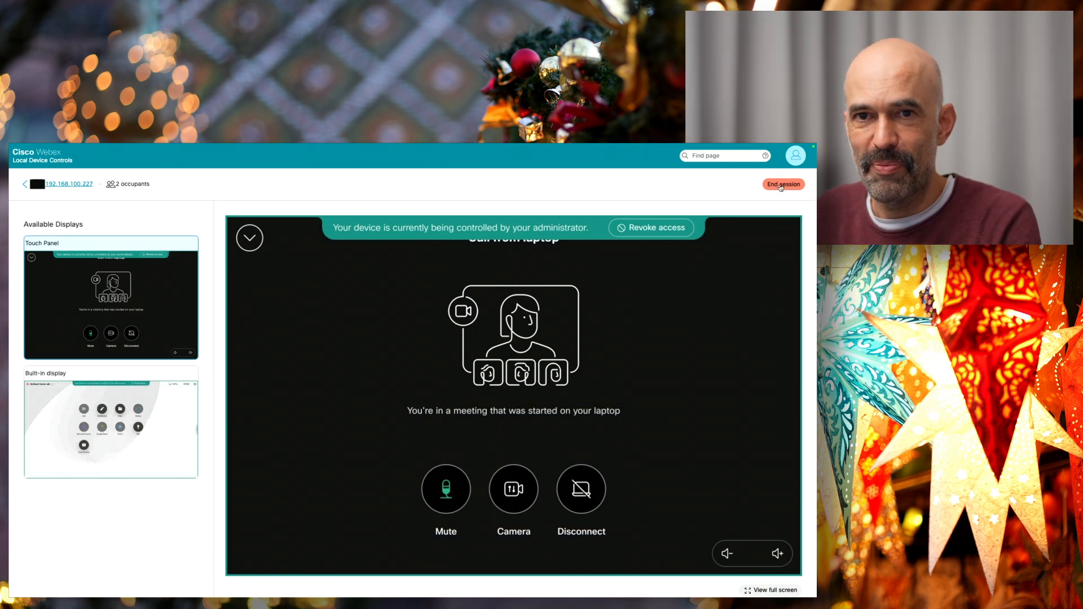
End the remote access session and show Analytics for Devices.
click(783, 184)
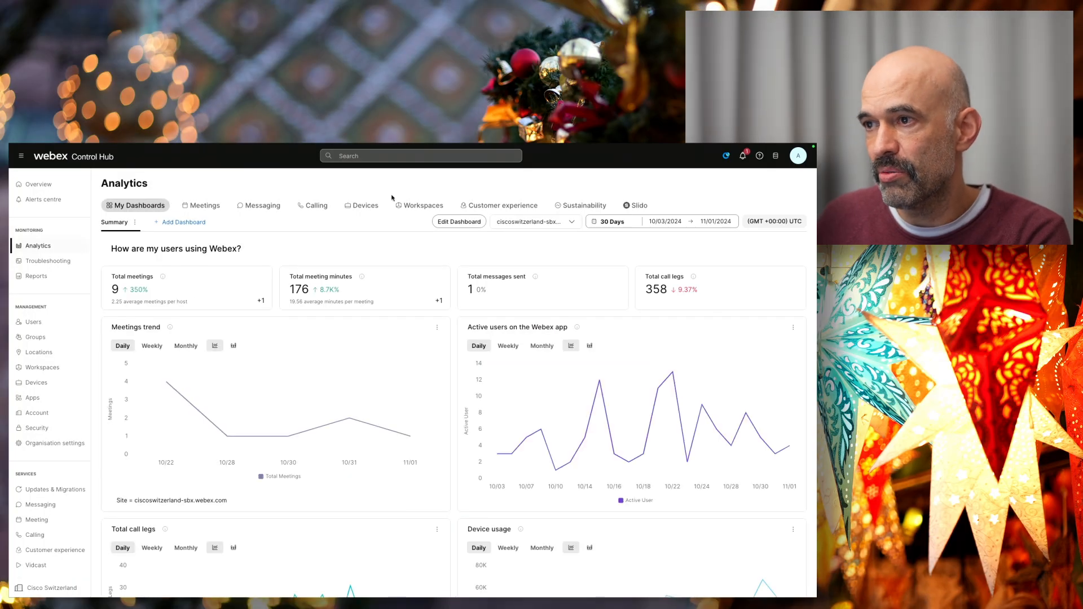
click(365, 205)
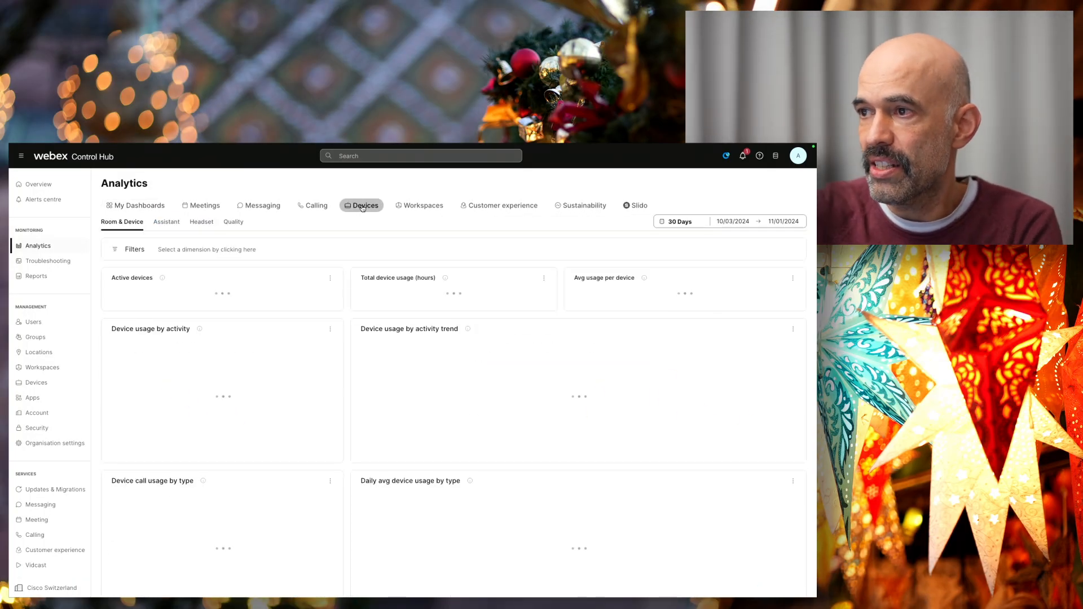
click(364, 205)
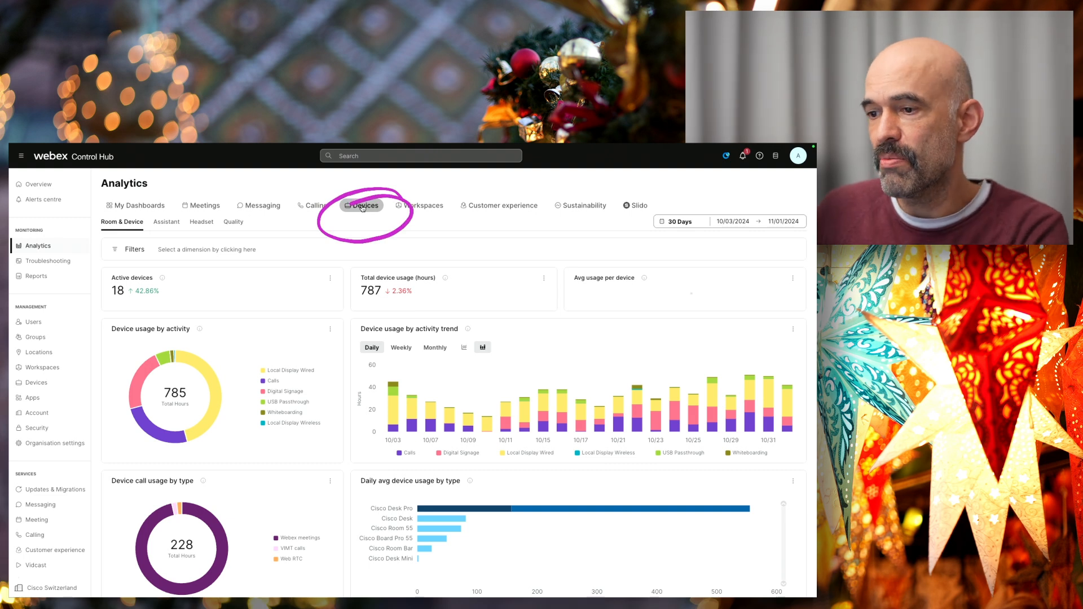
click(363, 206)
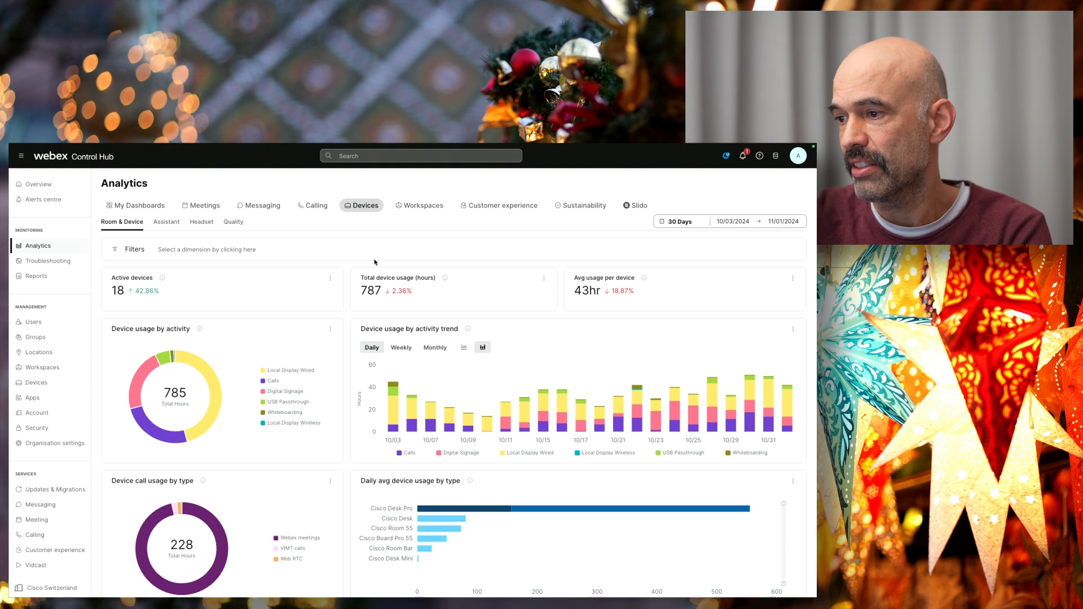
Scroll through the Room & Device usage charts down to daily average usage per device model.
drag(391, 408, 656, 362)
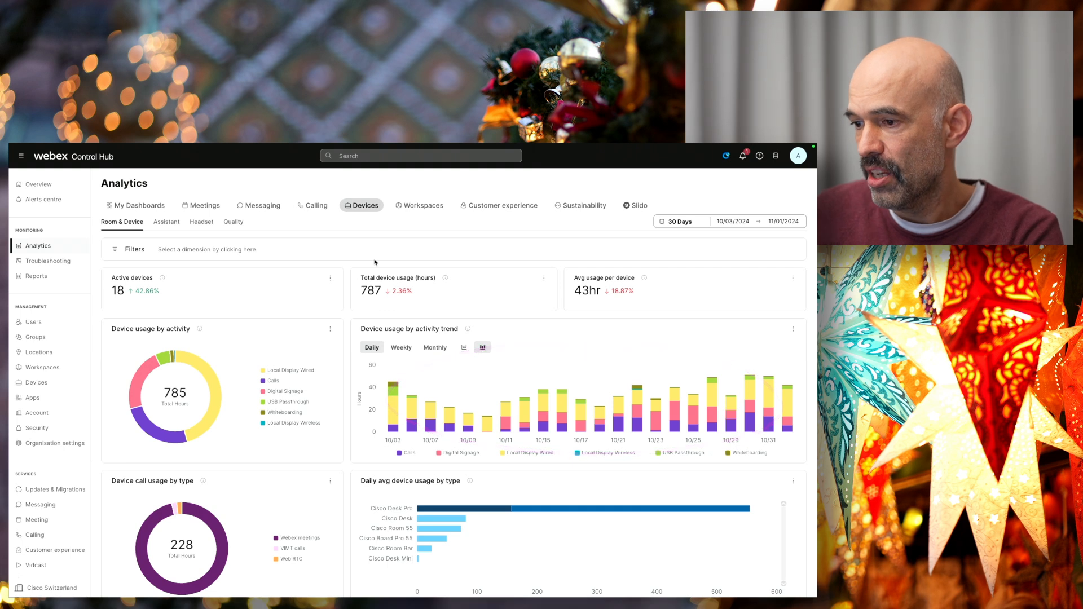
scroll(down, 3)
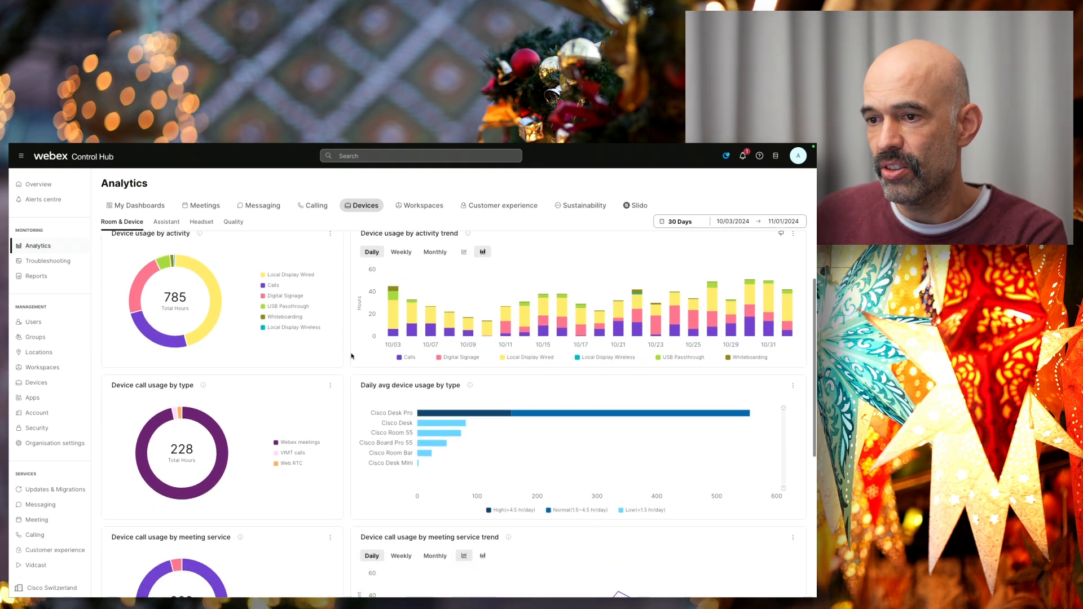
scroll(down, 3)
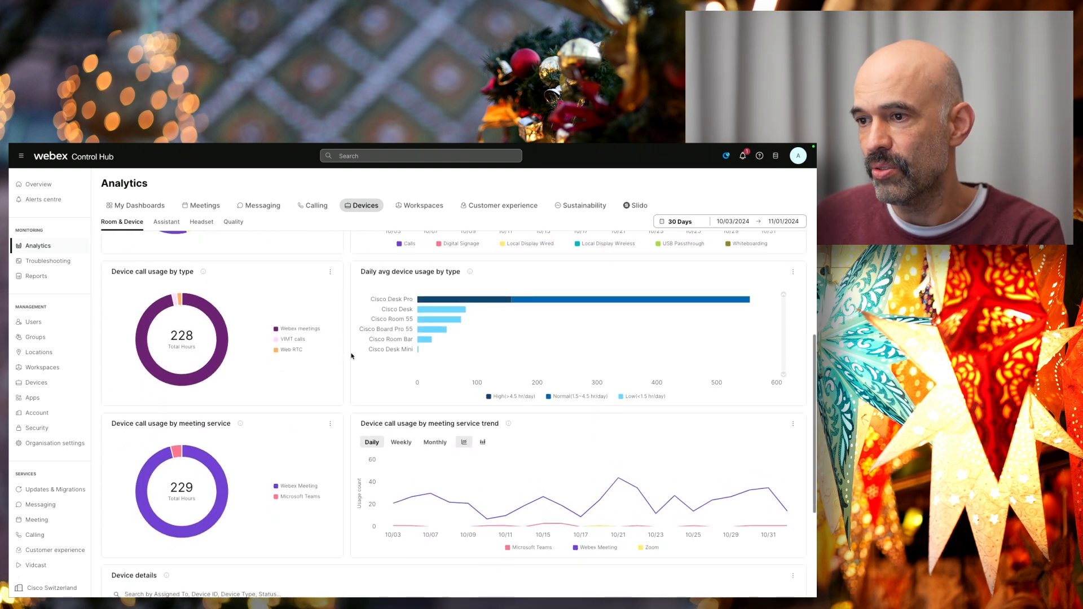
scroll(down, 3)
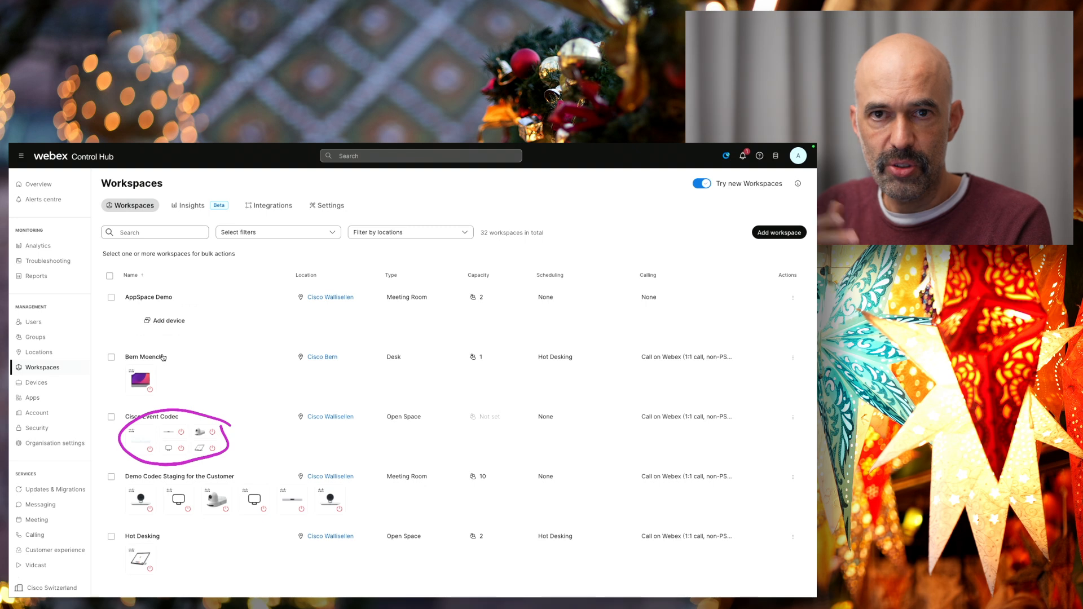
scroll(down, 3)
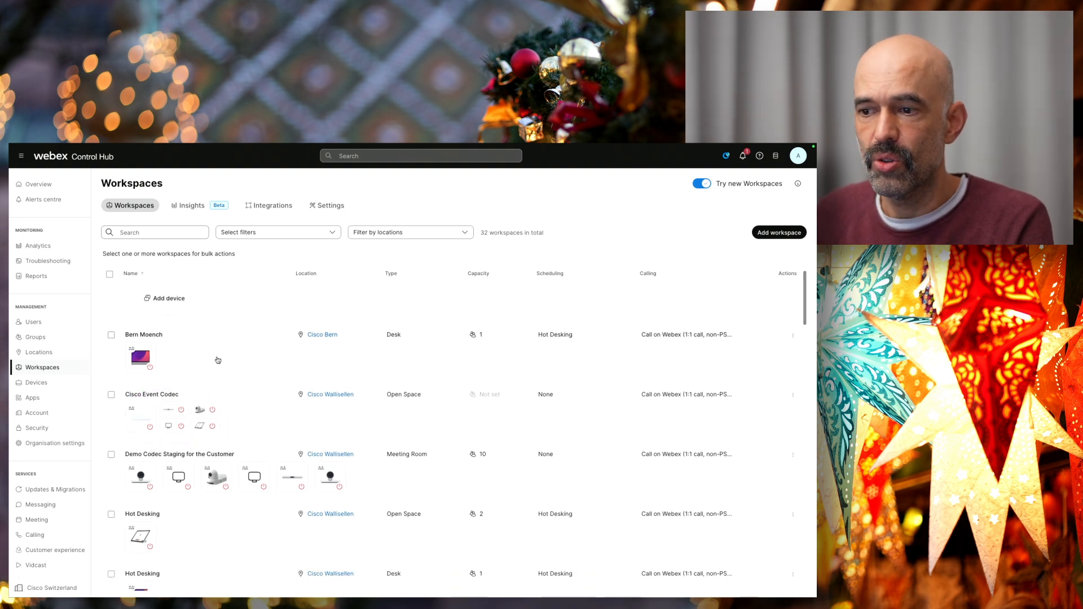
scroll(down, 3)
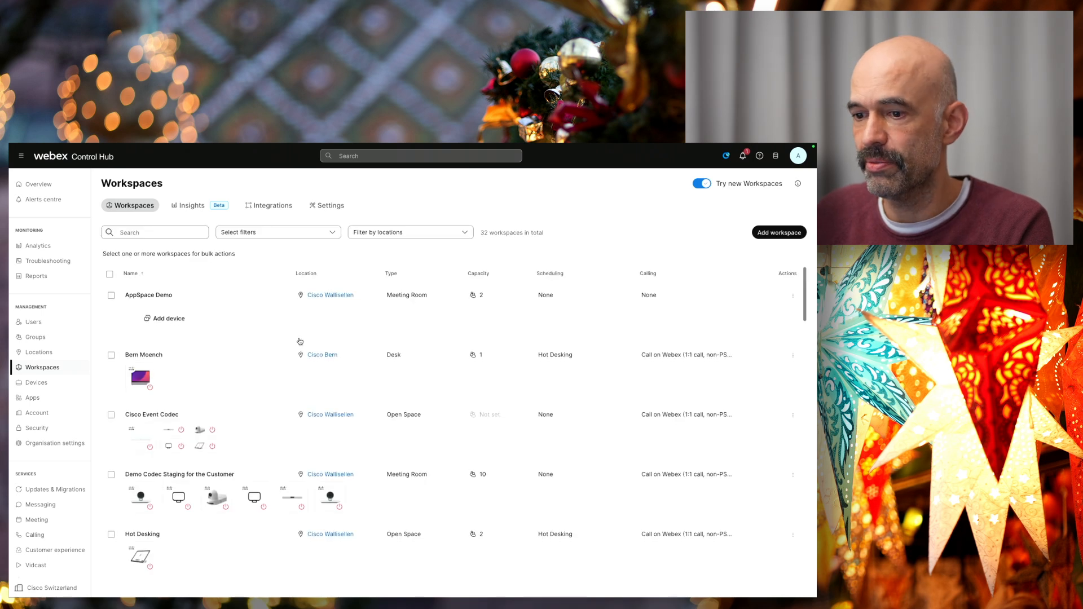
scroll(down, 3)
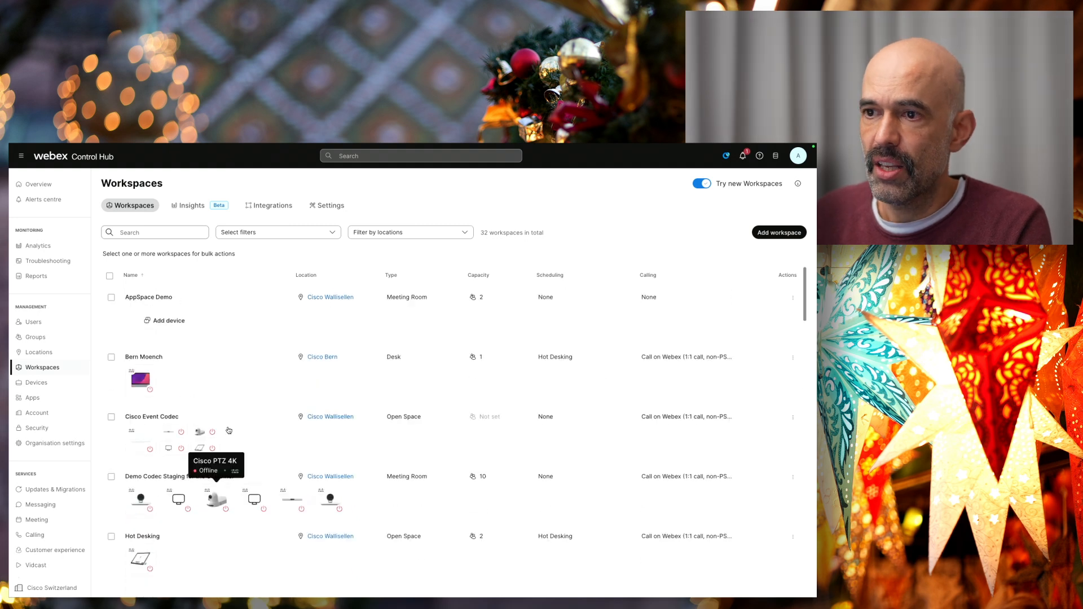
Show the Insights Issues view listing 19 workspaces with issues.
click(190, 206)
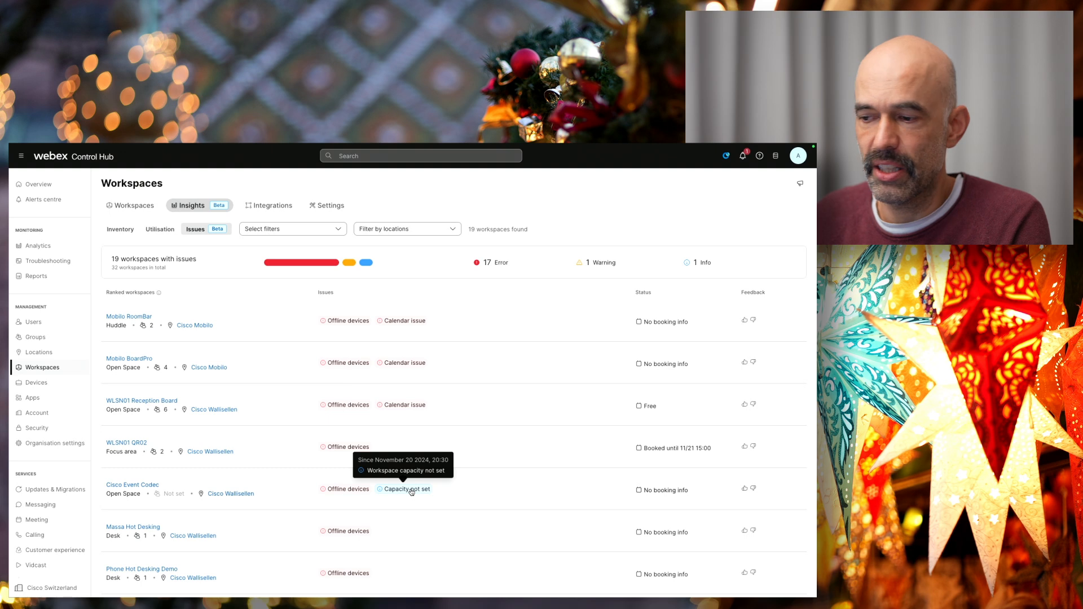
Give the Cisco Event Codec workspace a capacity of 10 people and save it.
click(132, 484)
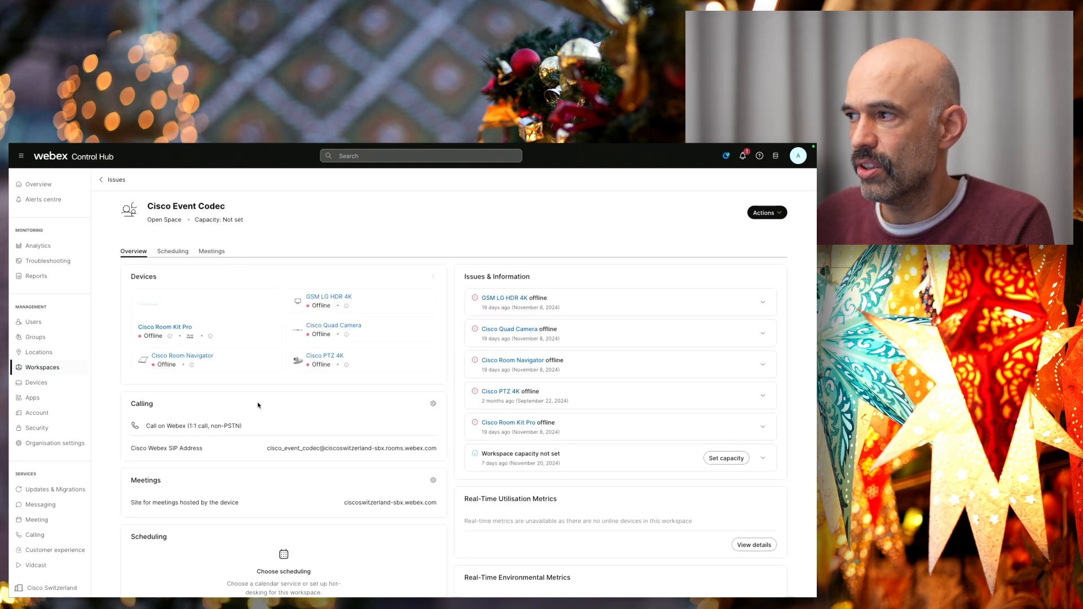
scroll(down, 3)
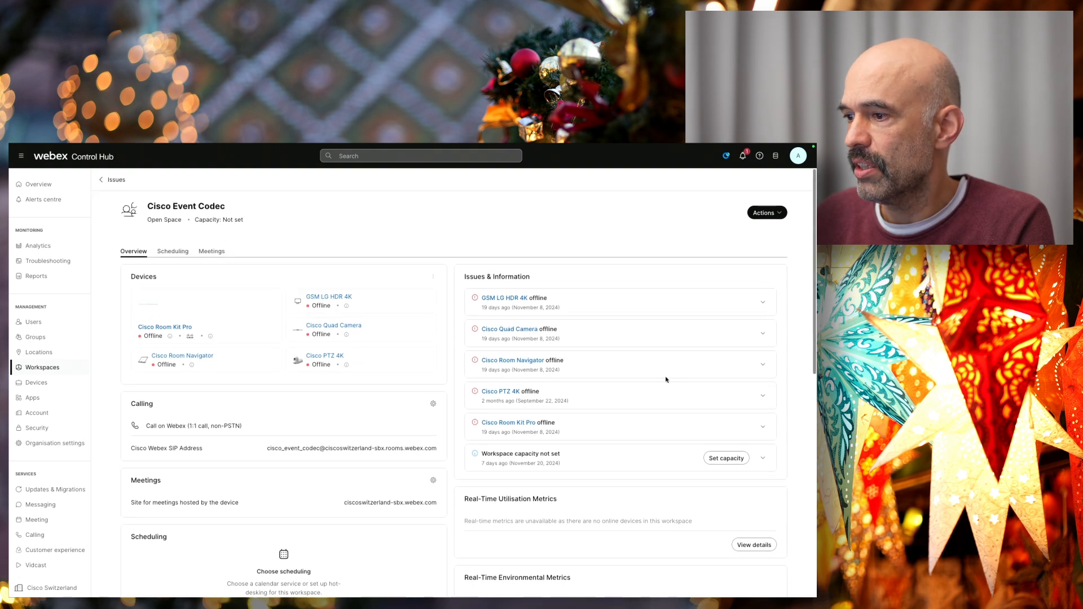
click(767, 212)
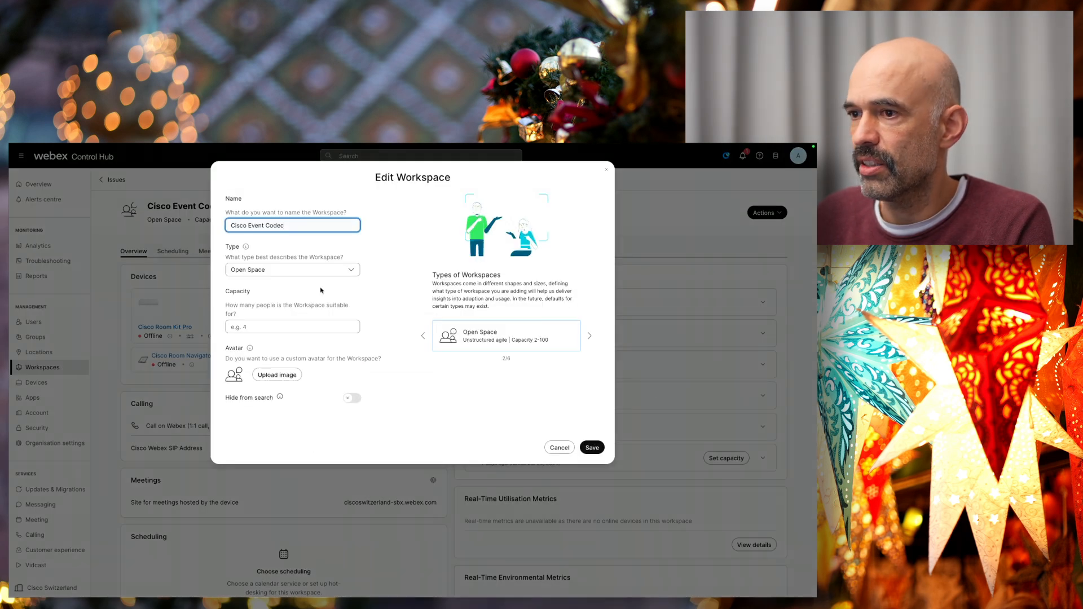
click(291, 326)
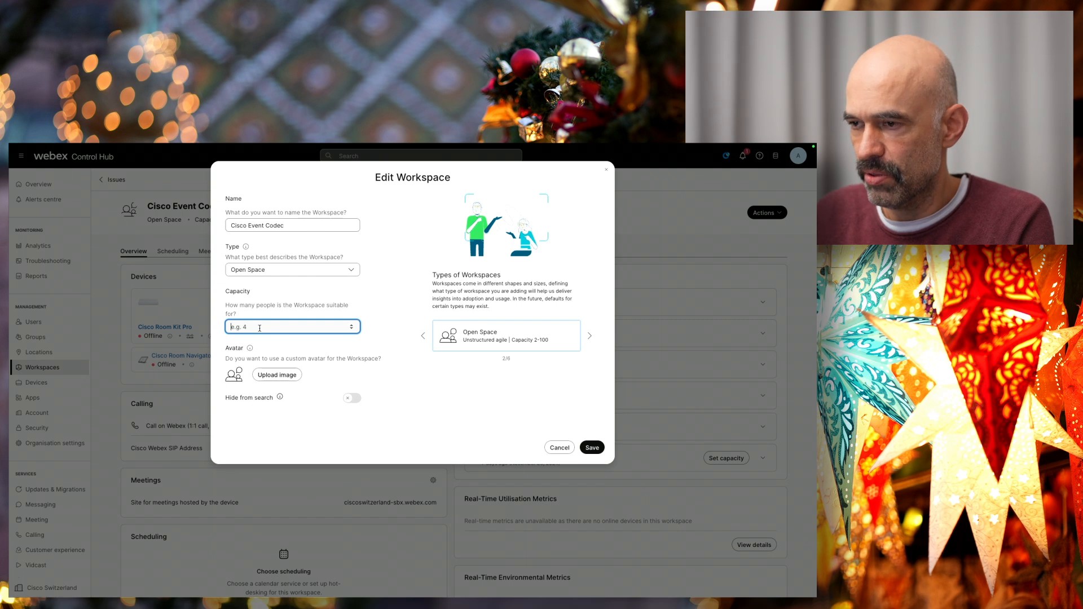
click(560, 447)
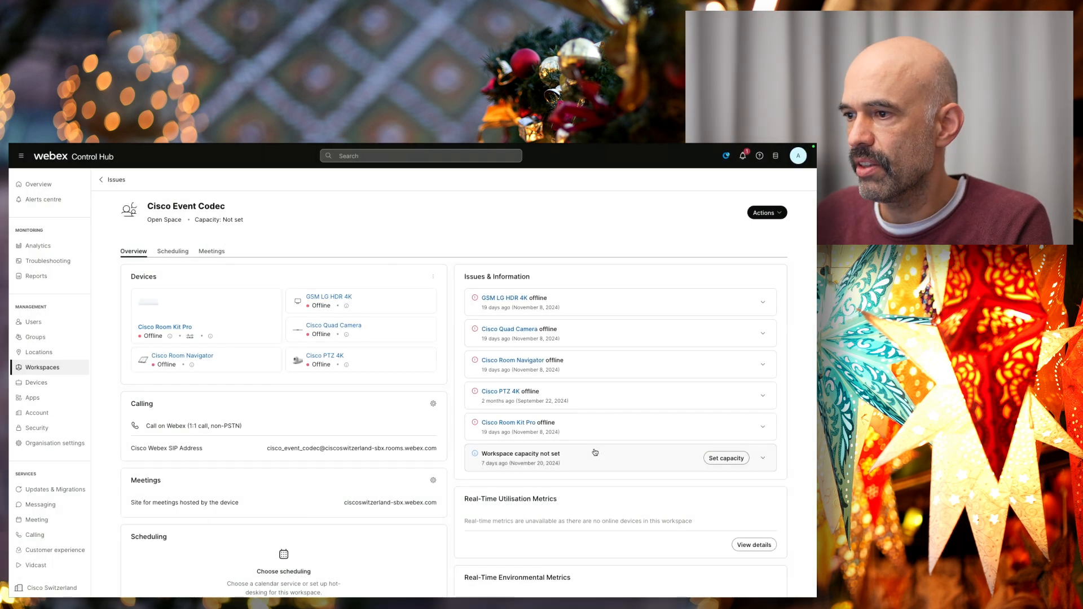
click(726, 458)
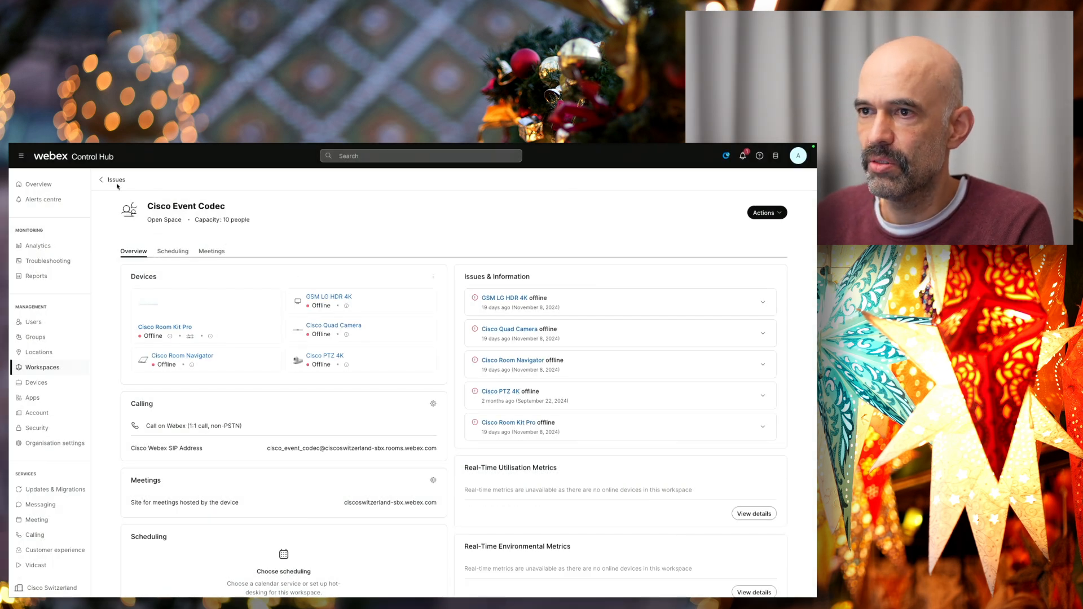
Return to the workspace issues list and scroll down to the warning rows.
click(100, 179)
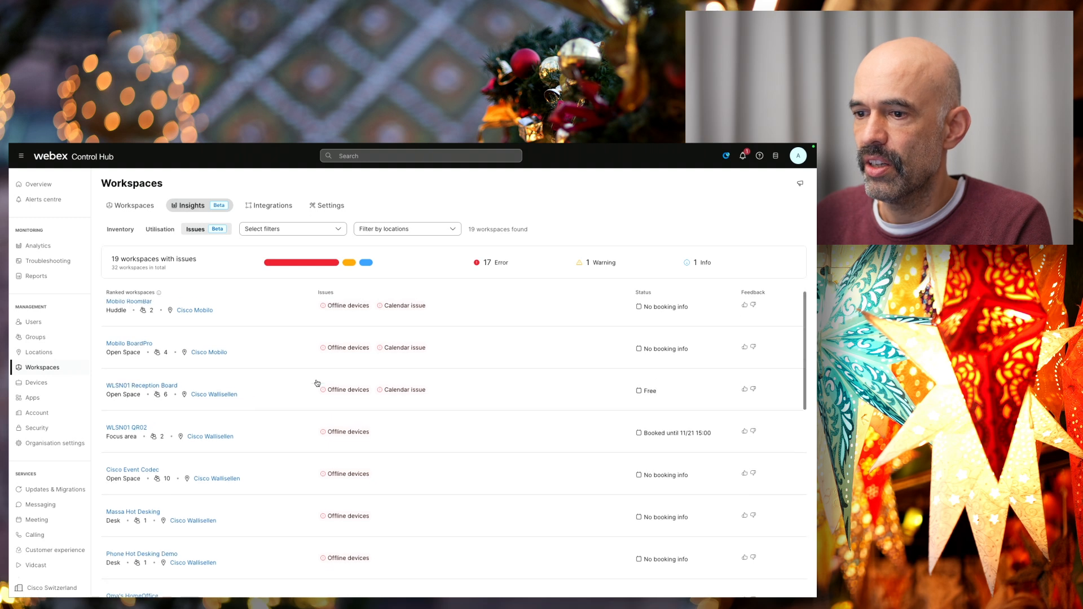
scroll(down, 3)
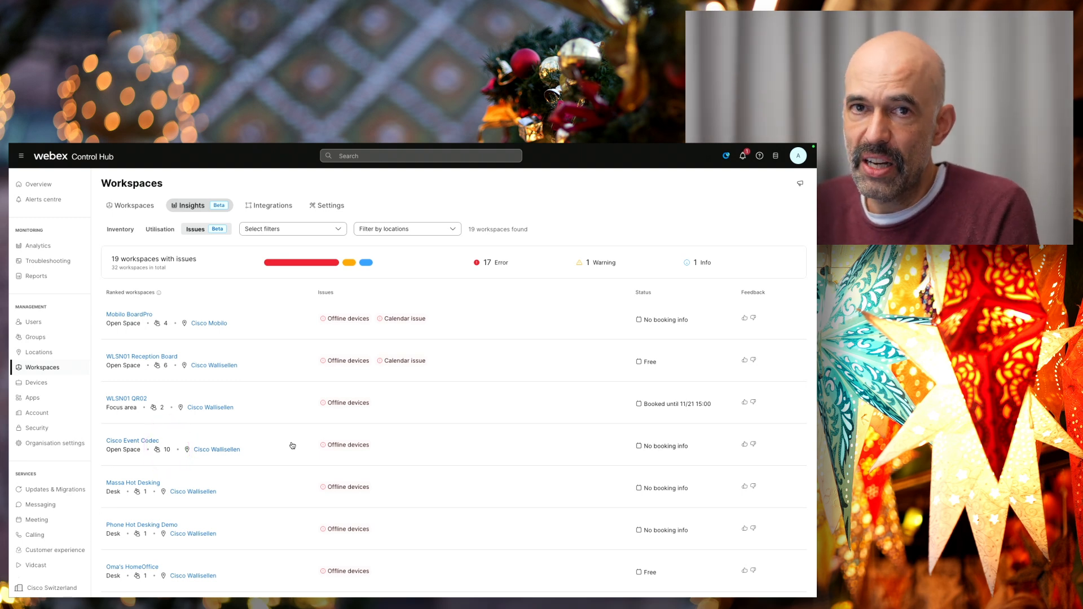
scroll(down, 3)
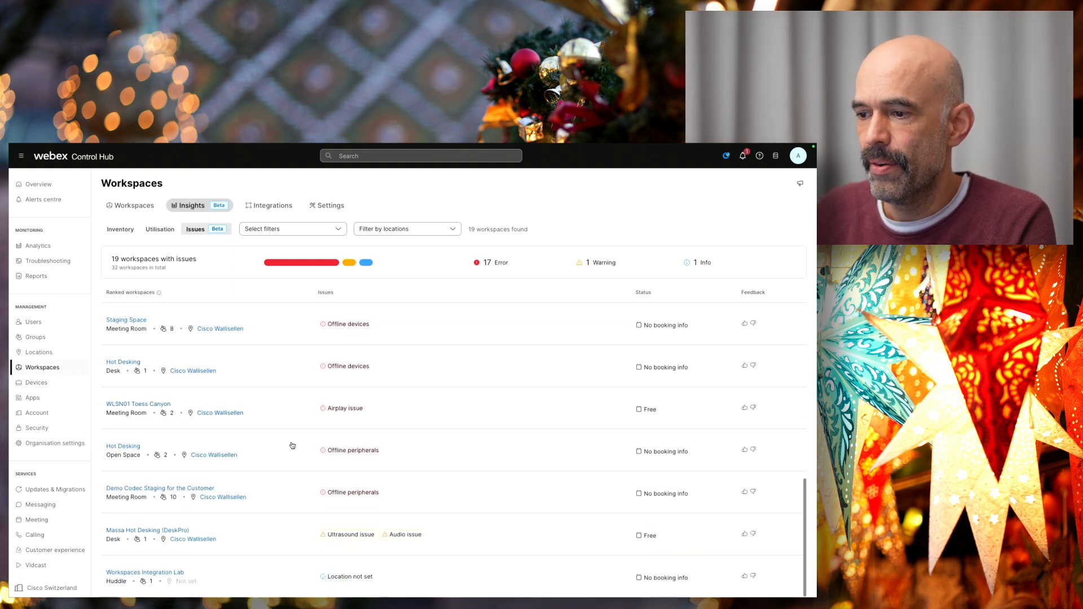
mouse_move(348, 534)
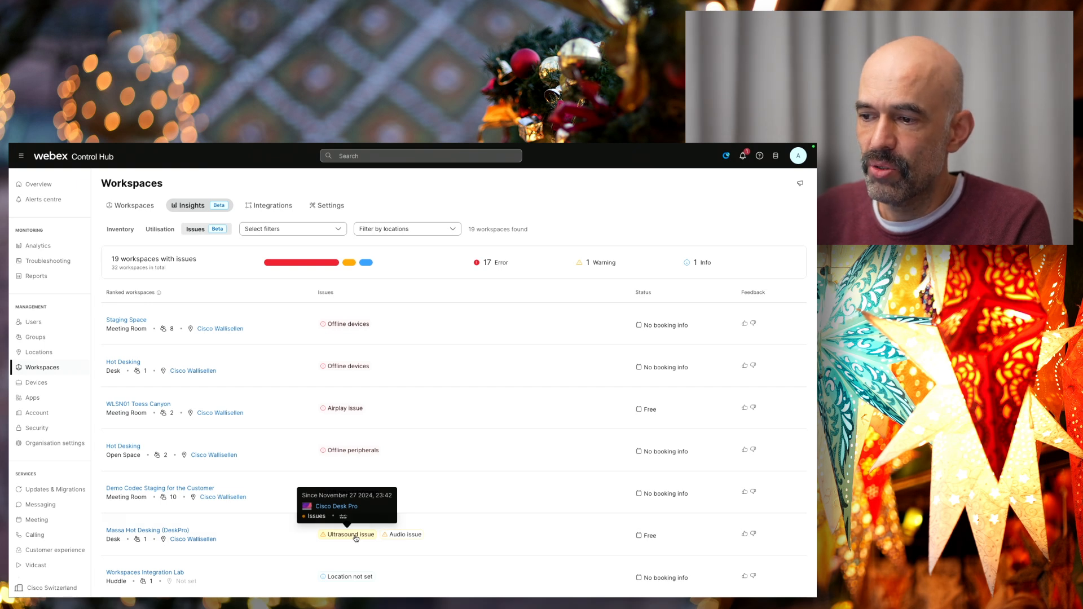
click(146, 530)
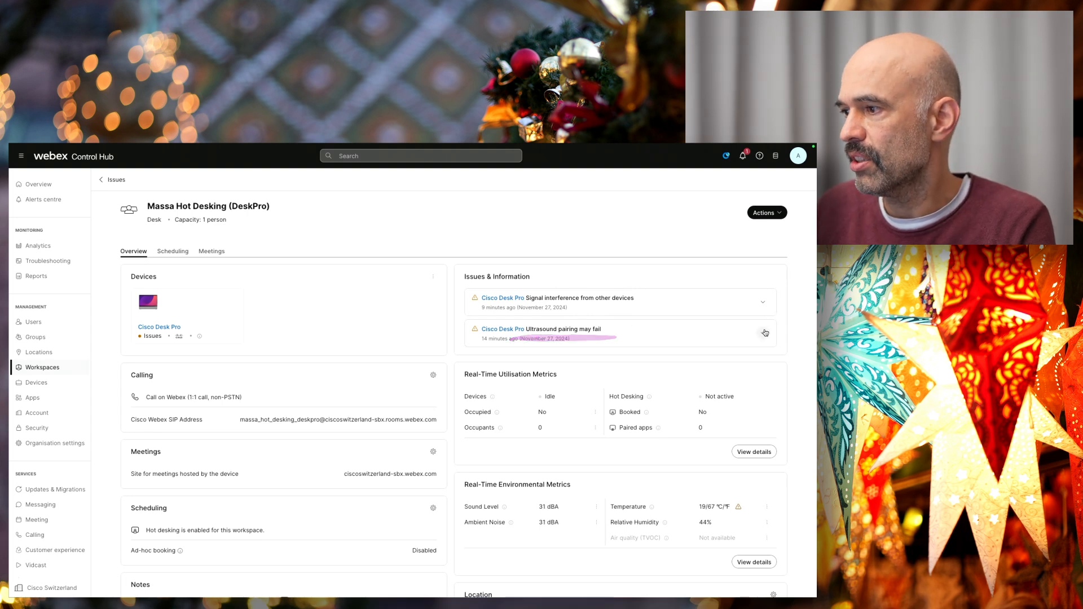
click(763, 333)
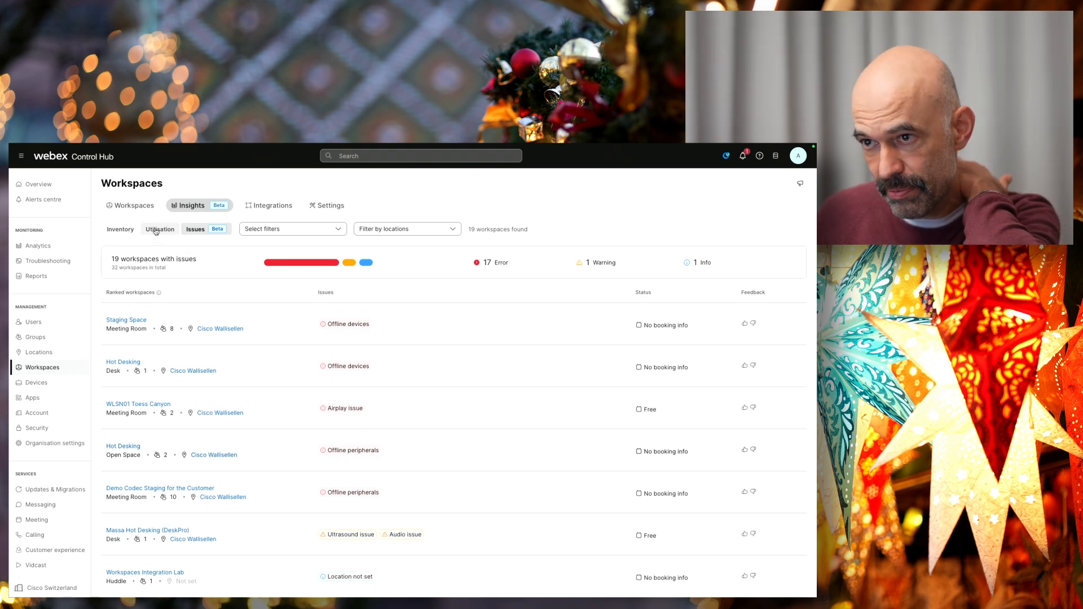
Show workspace utilisation insights for the Last 7 days.
click(160, 229)
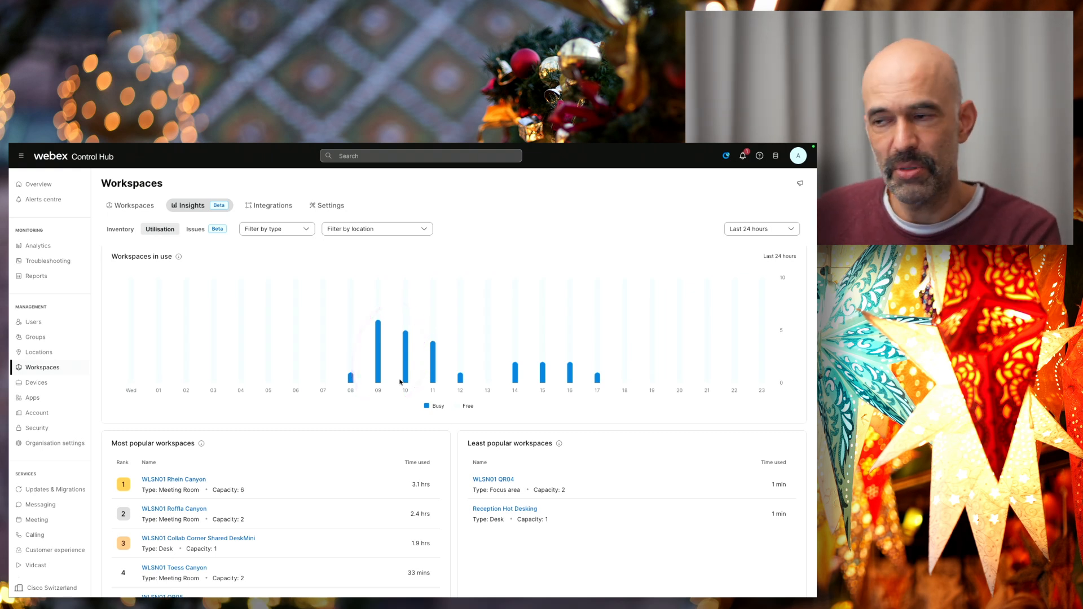
click(762, 229)
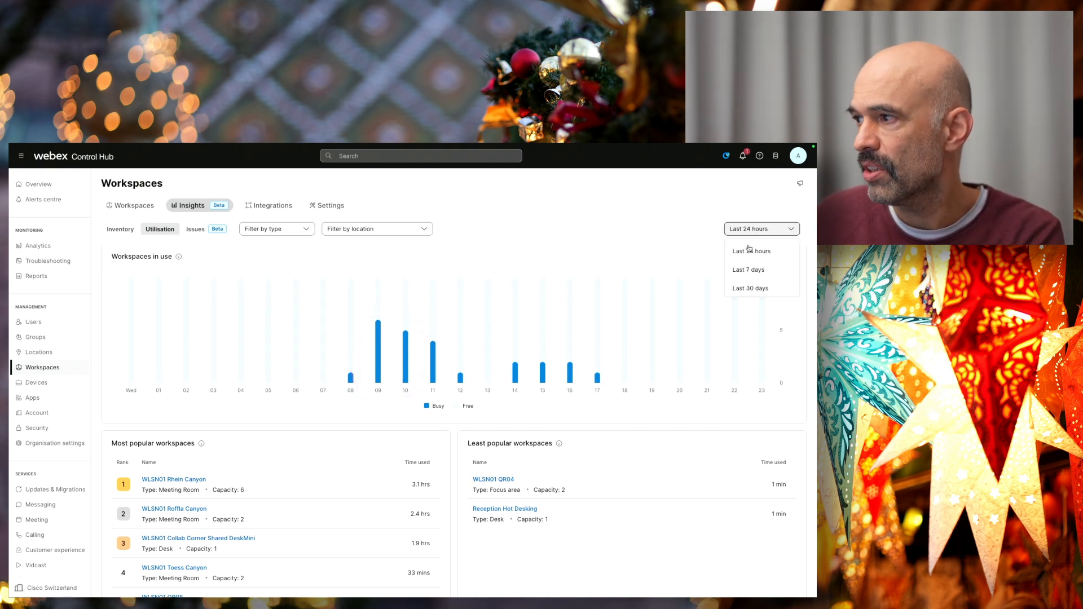
click(748, 270)
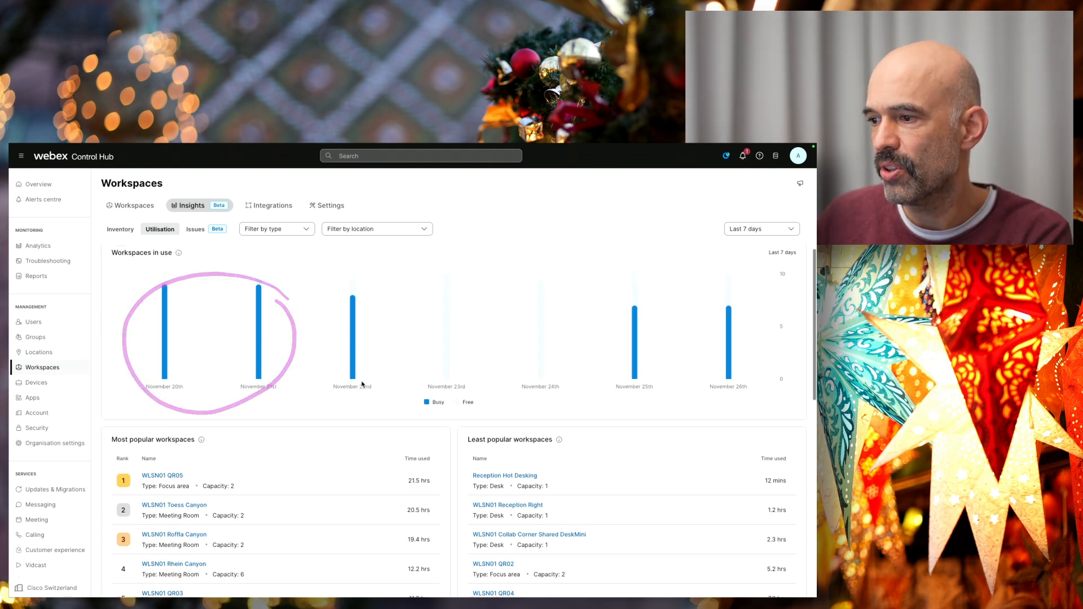
scroll(down, 3)
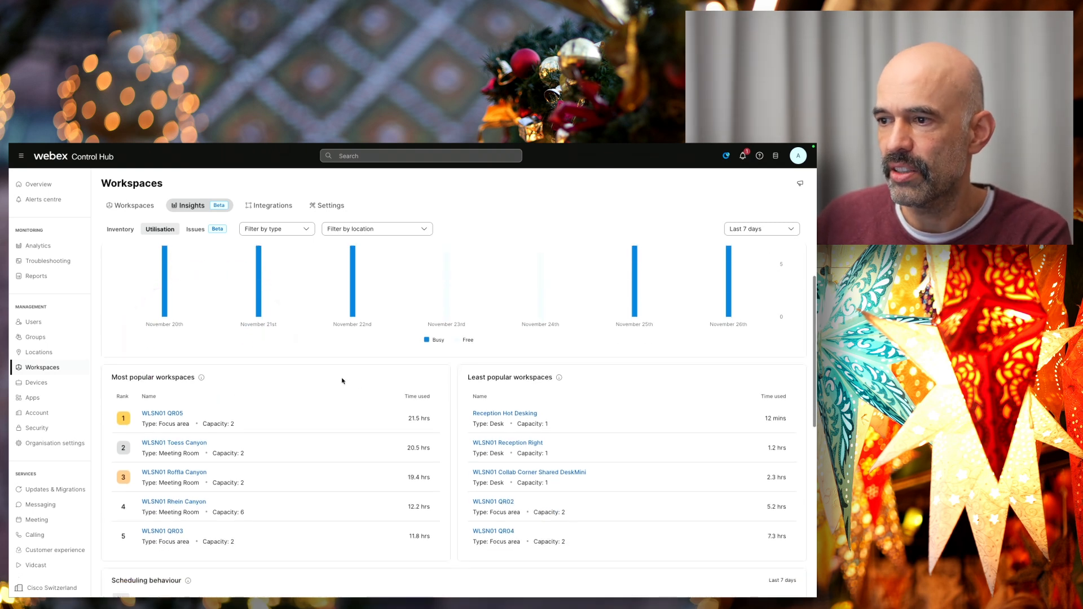
scroll(down, 3)
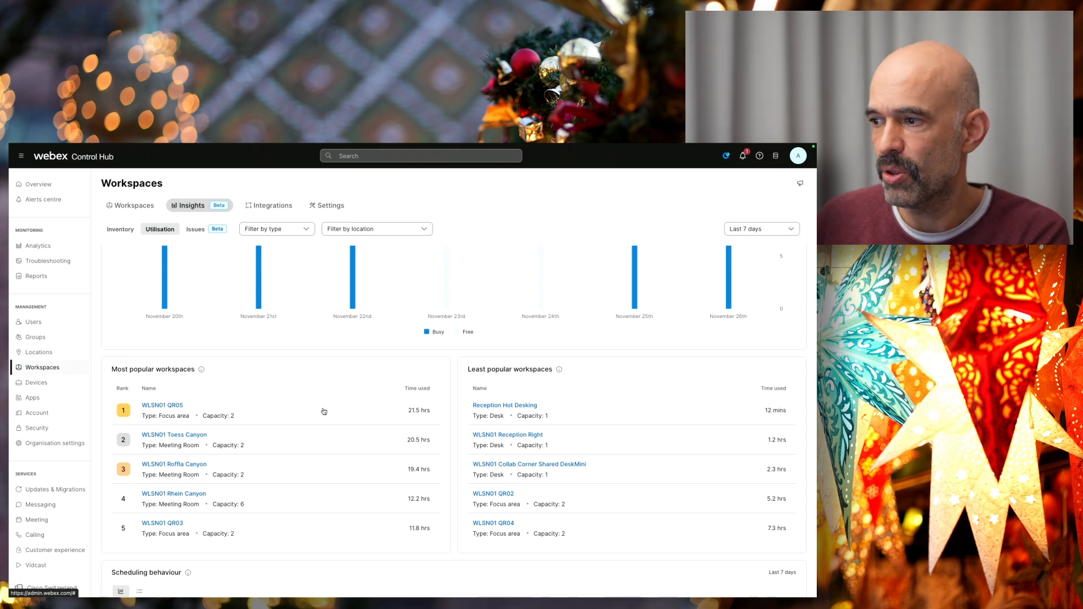
scroll(down, 3)
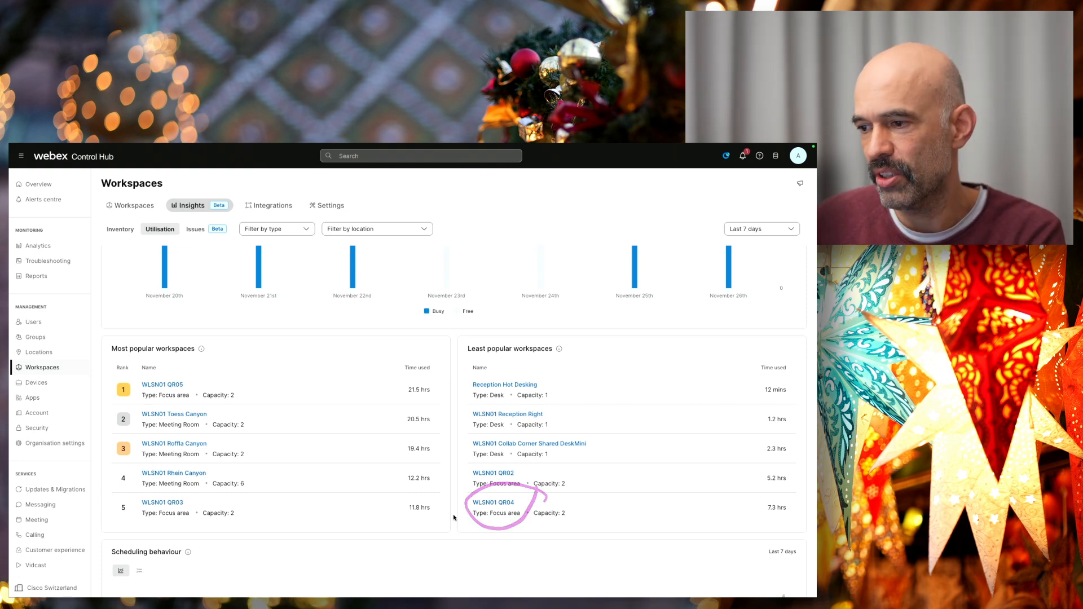
scroll(down, 3)
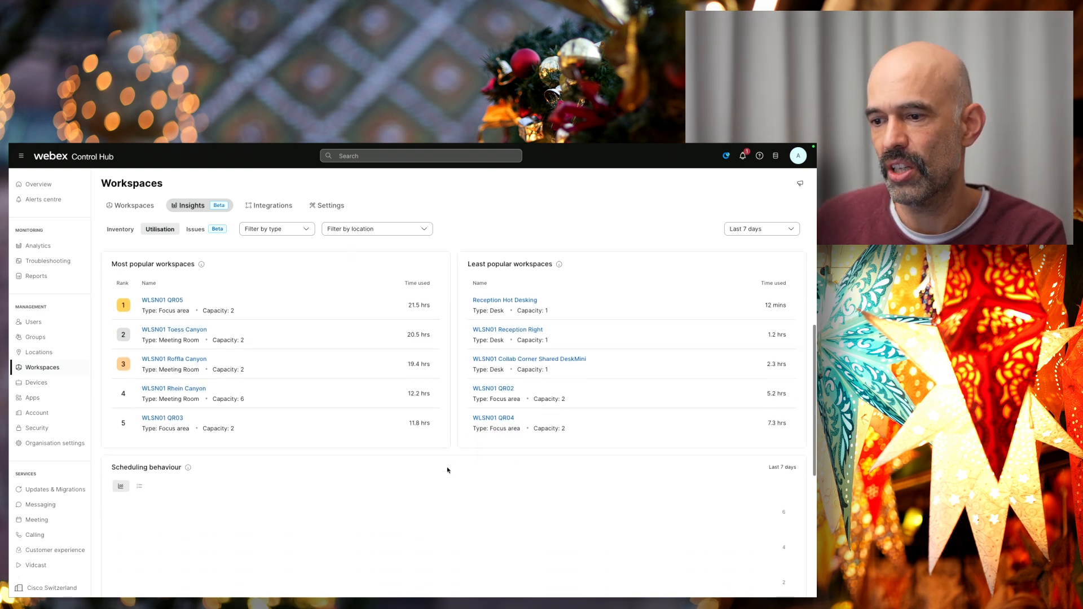